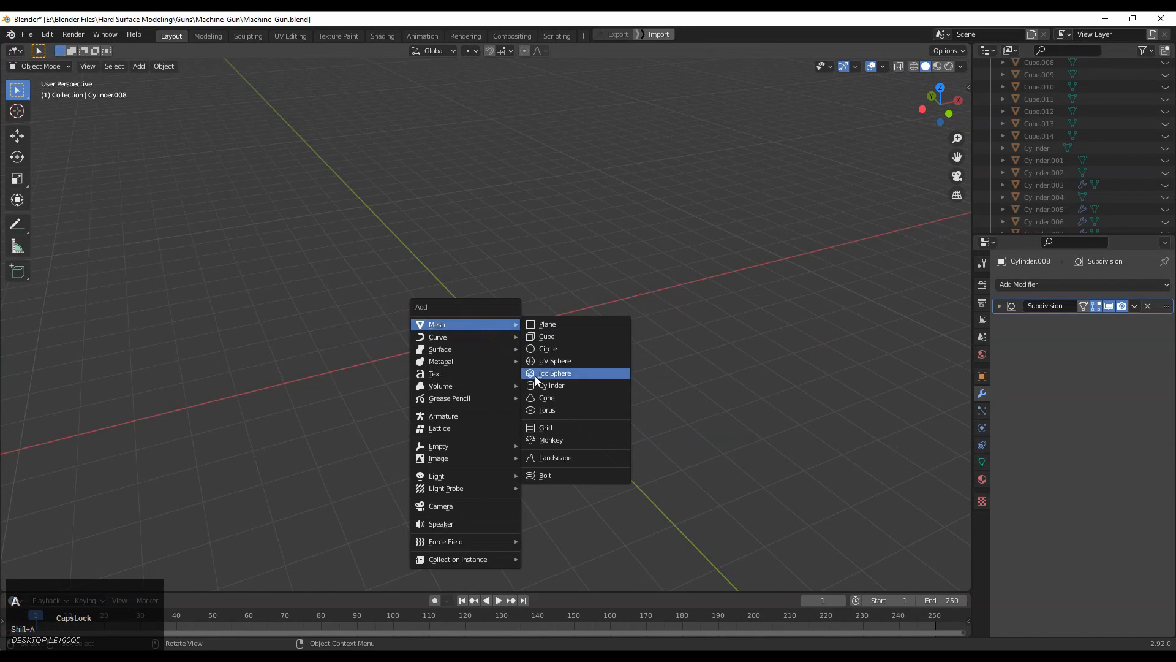
# Step: Add an eight-sided cylinder and delete its cap faces, leaving an open octagonal outline
pyautogui.click(553, 385)
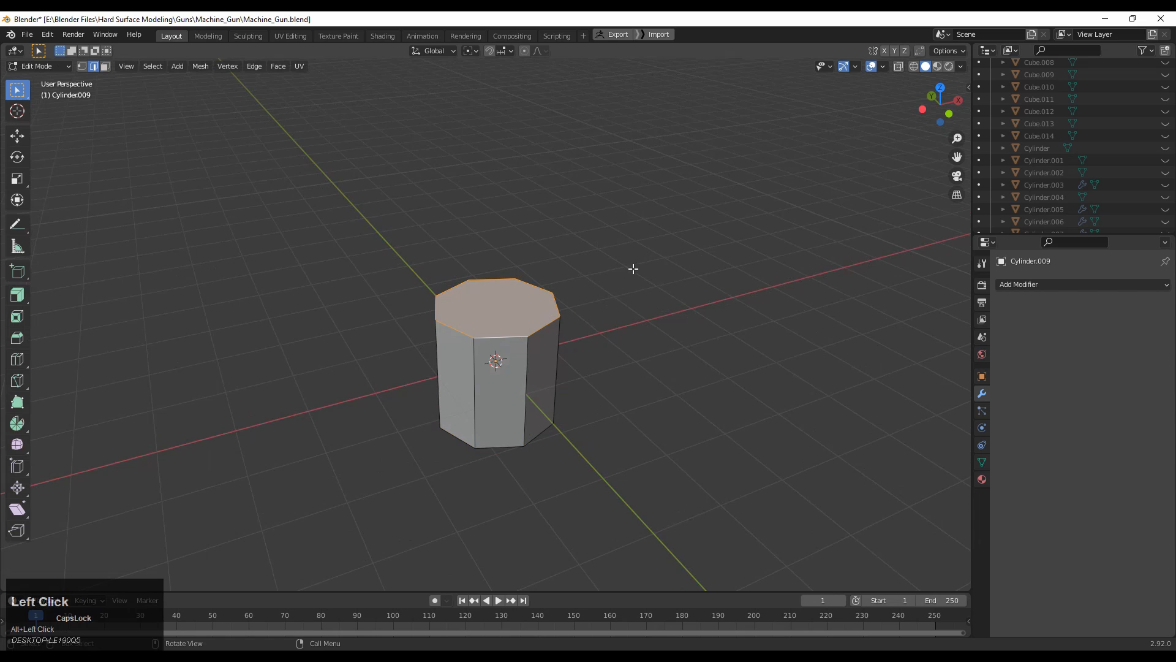
pyautogui.moveTo(632, 268); pyautogui.dragTo(471, 250)
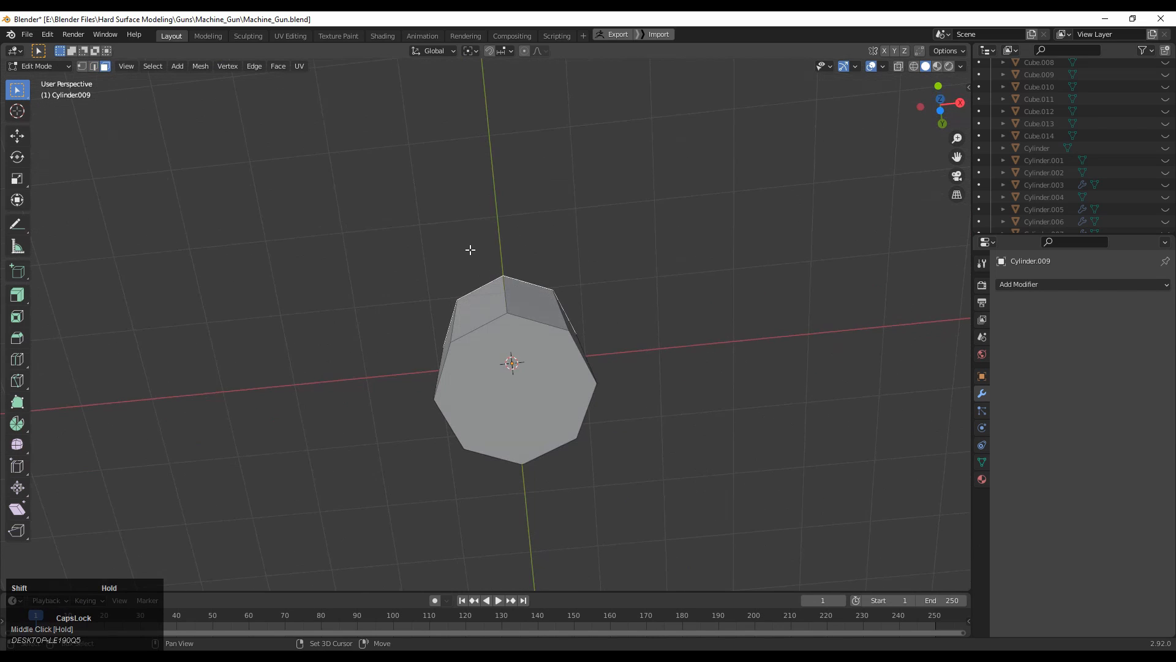
pyautogui.press('x')
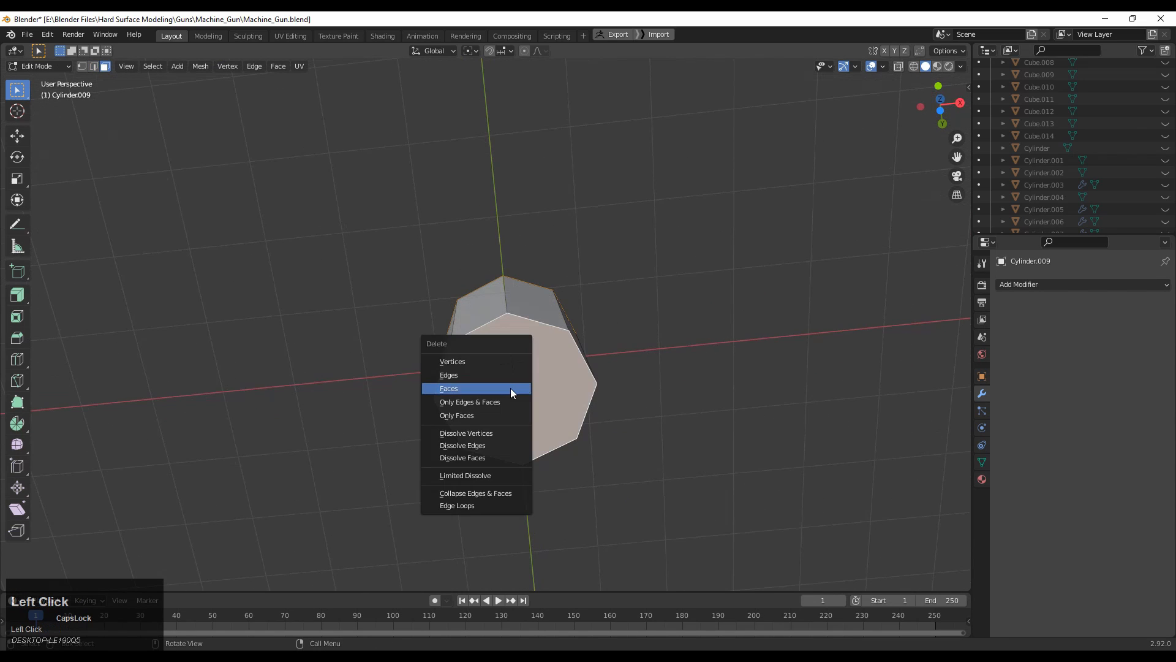
pyautogui.click(449, 388)
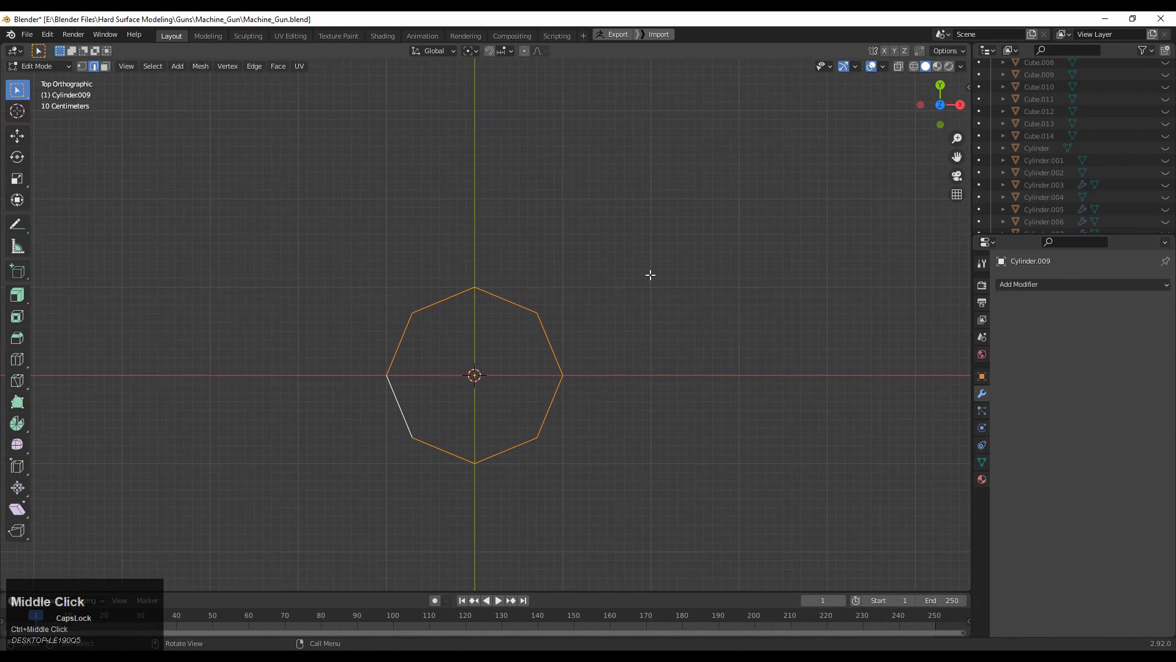
# Step: Extrude the outline into a tall tube and cut horizontal edge loops through its middle
pyautogui.press('r')
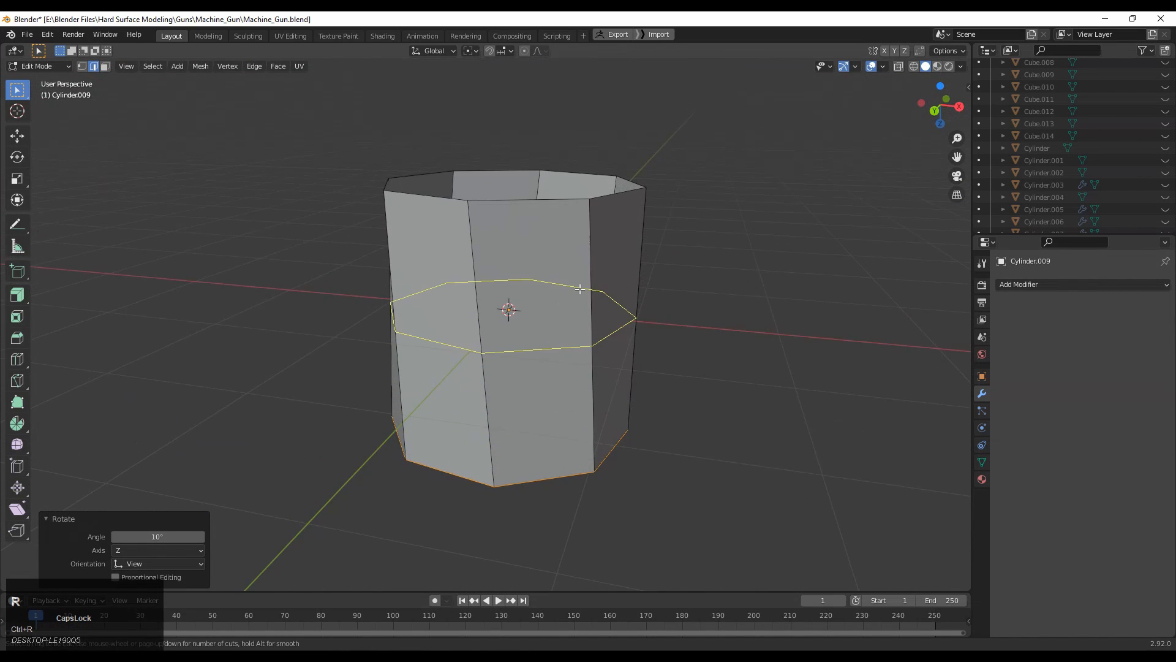
pyautogui.click(504, 206)
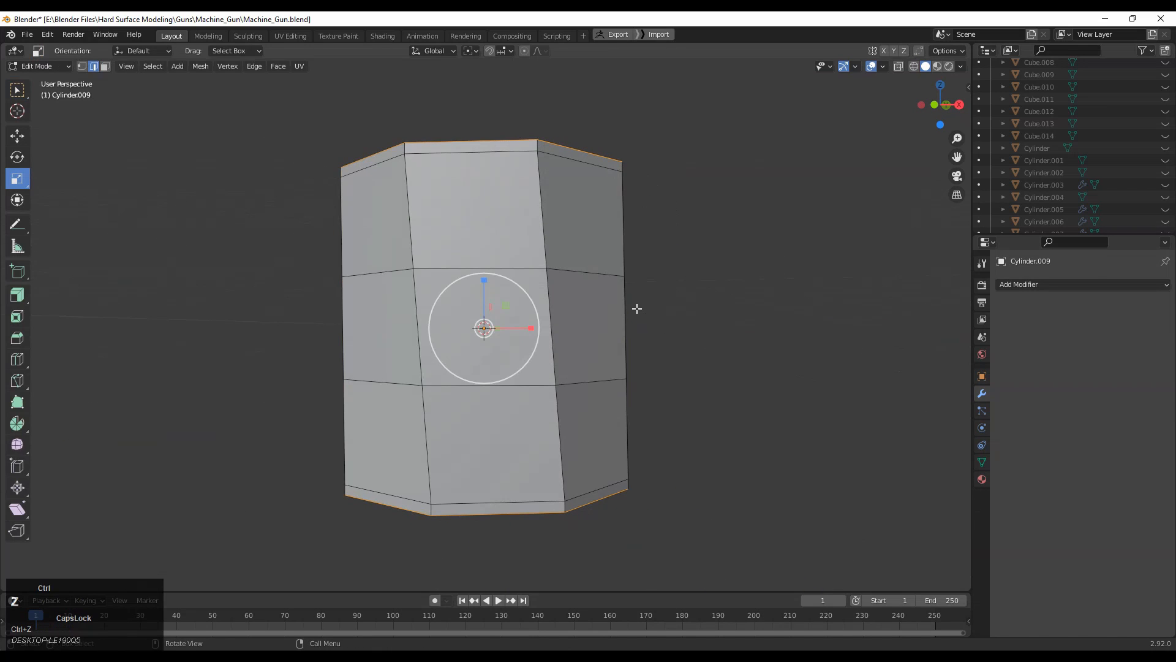
# Step: Add a Subdivision Surface modifier at viewport level 2 and apply it to the tube
pyautogui.press('Tab')
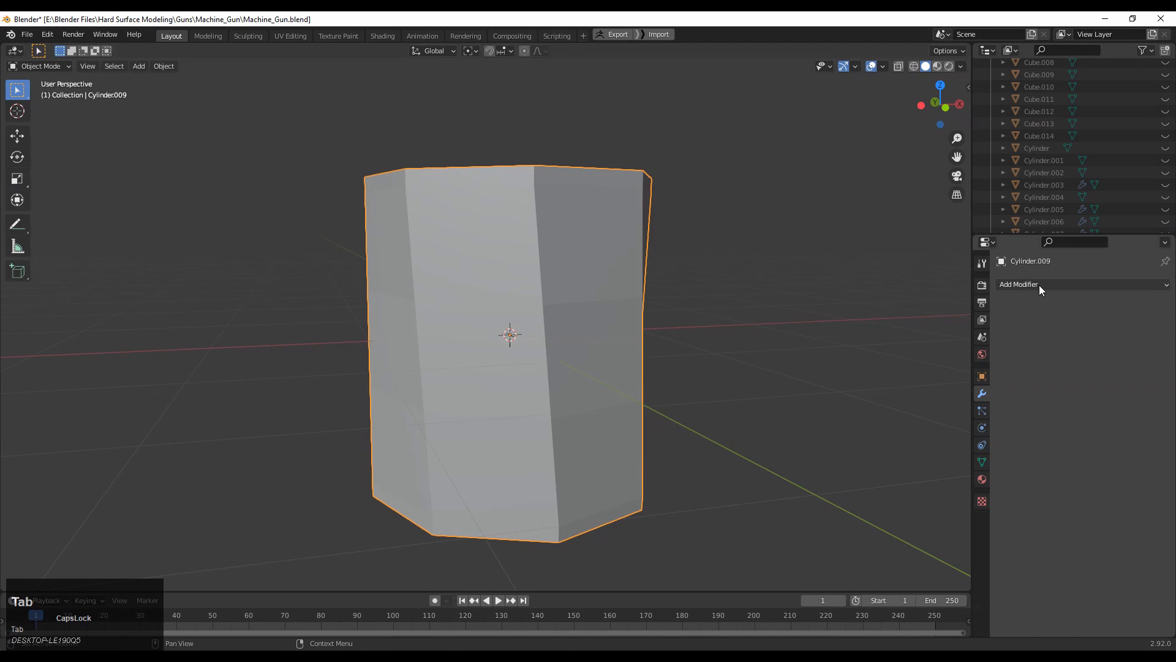
pyautogui.click(1037, 284)
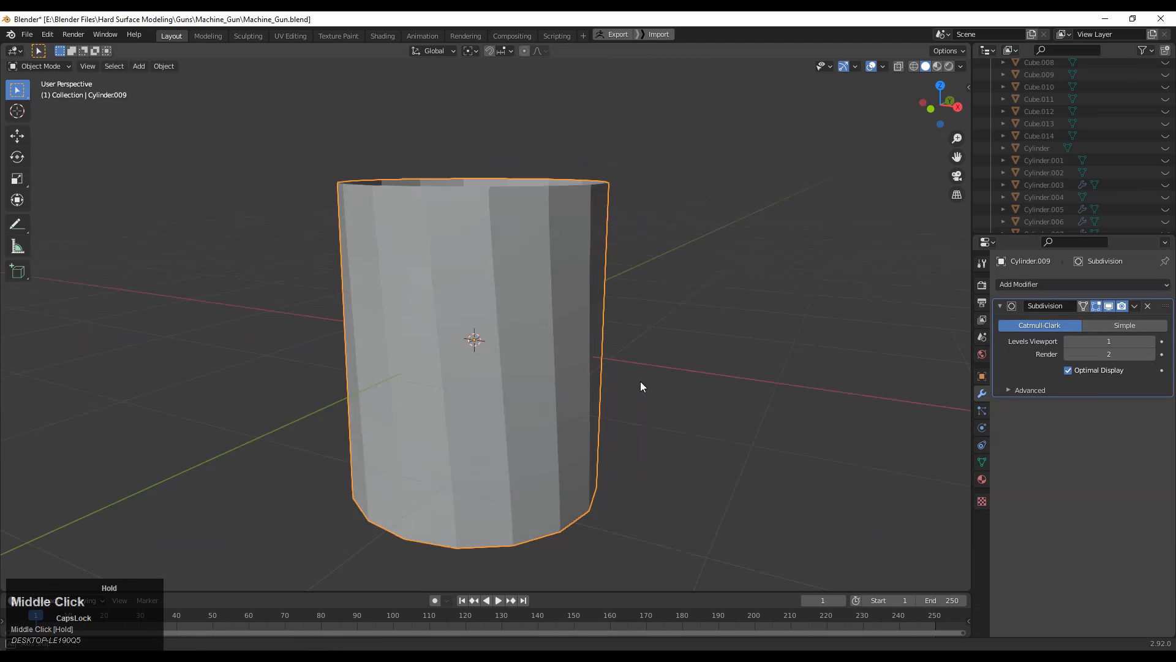
pyautogui.press('Tab')
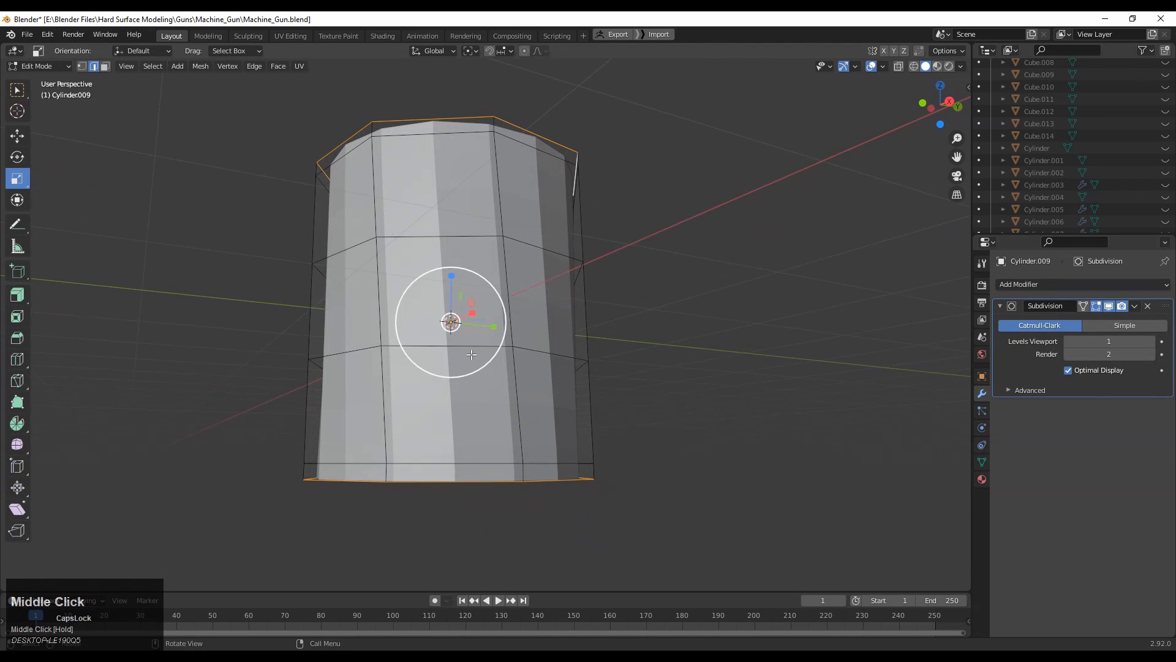
pyautogui.click(1109, 340)
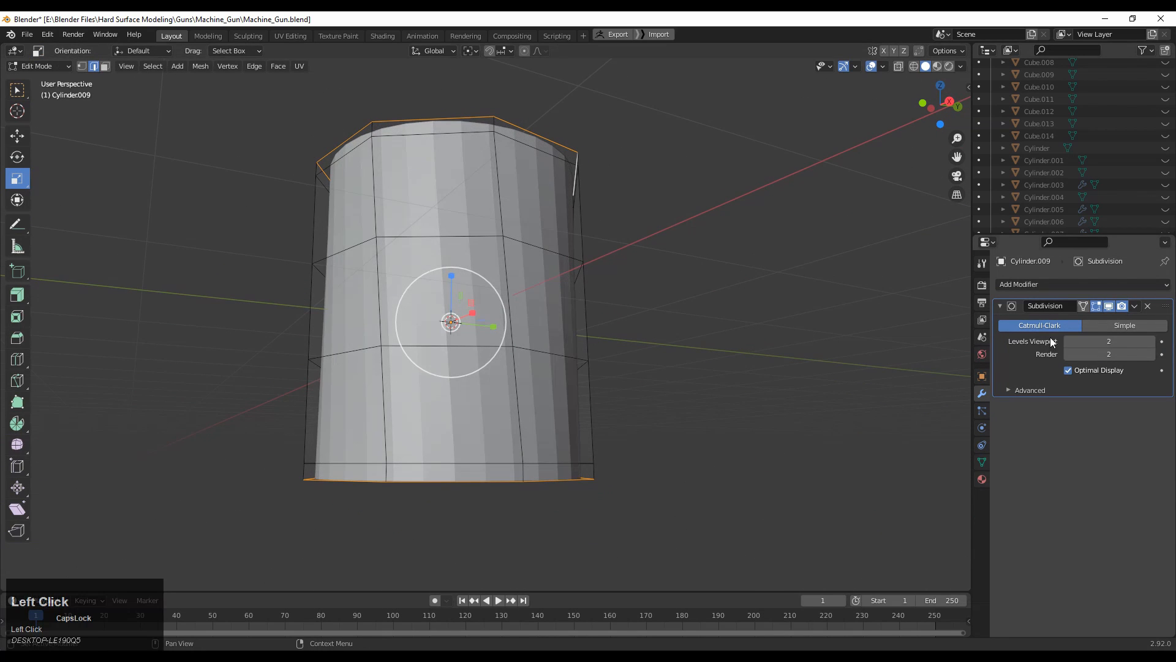
pyautogui.press('Tab')
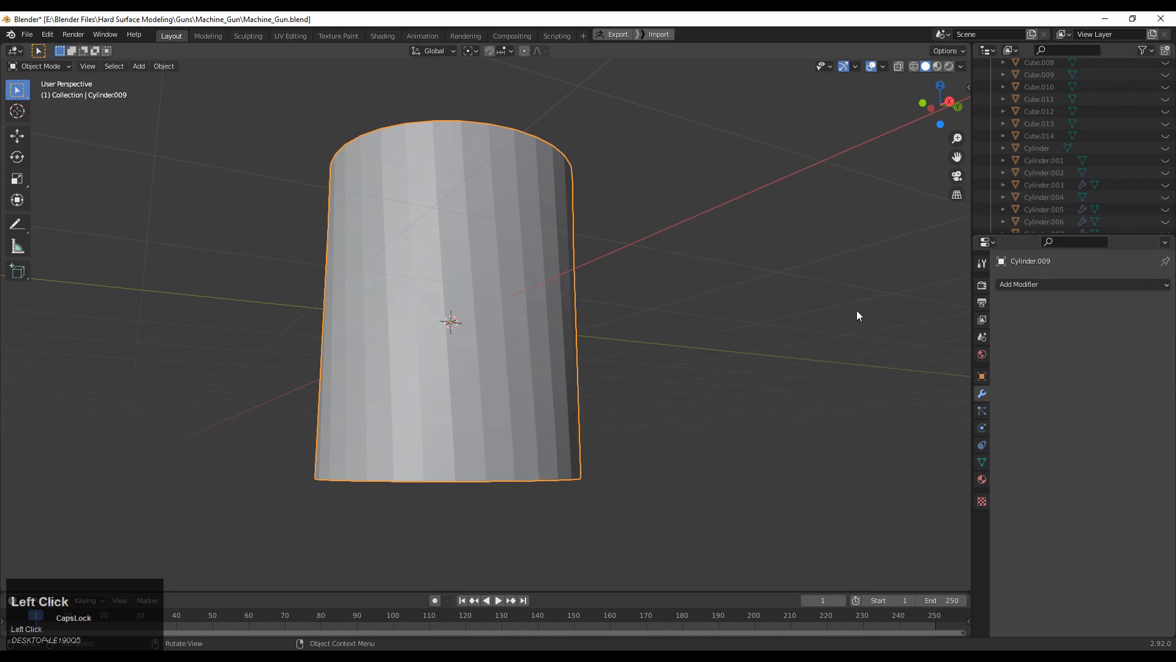
pyautogui.press('Tab')
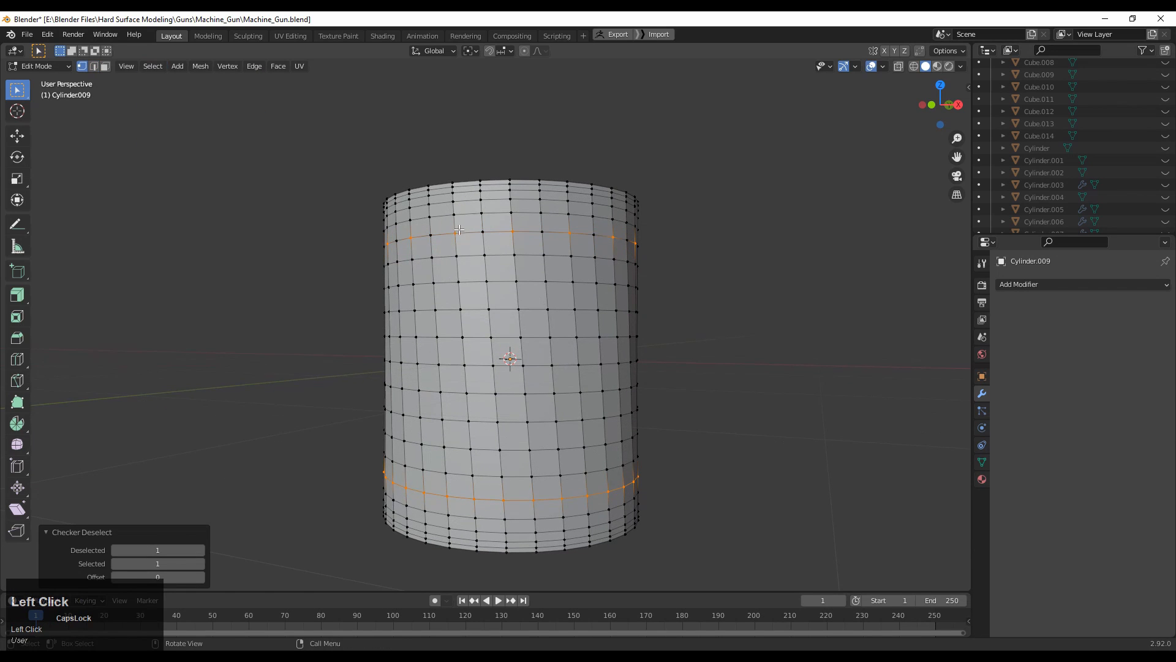
# Step: Thin the selected end rings to every other vertex with Checker Deselect
pyautogui.click(152, 66)
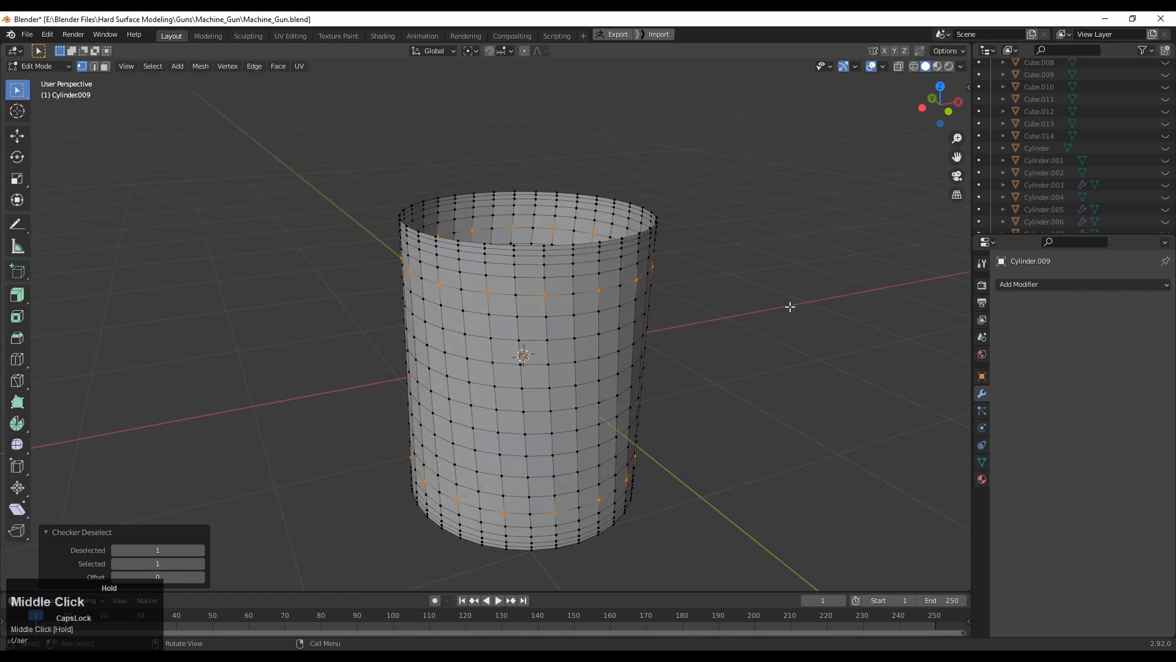
# Step: Vertex-slide the alternating ring vertices so the top and bottom loops become zigzags
pyautogui.press('KP_1')
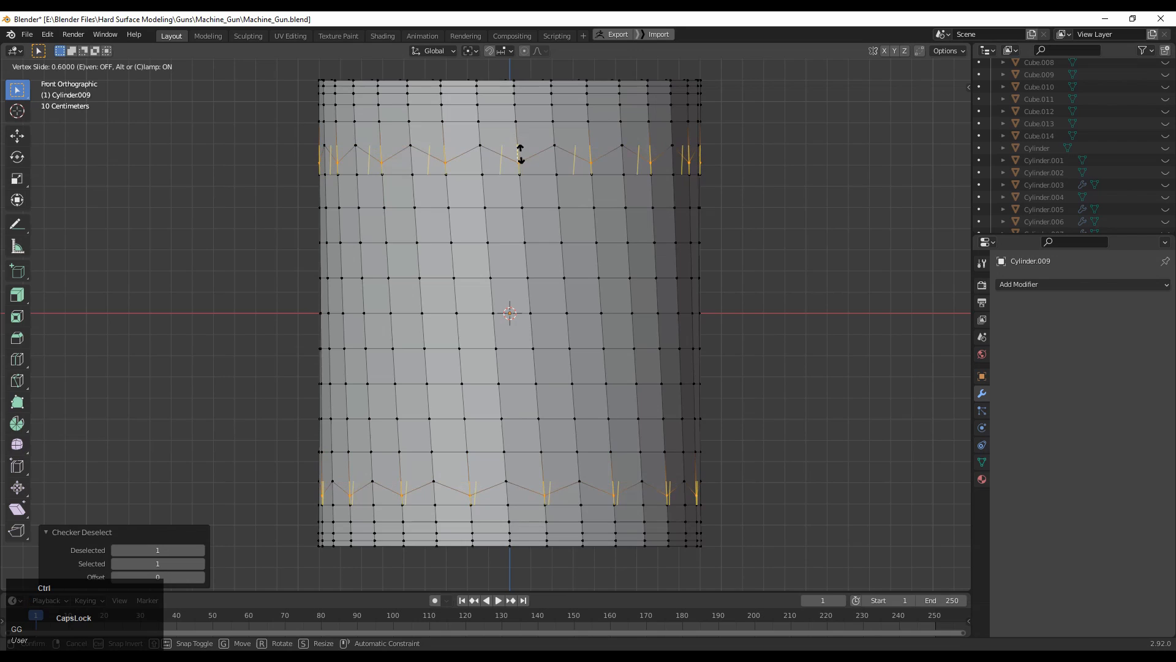
pyautogui.moveTo(519, 148)
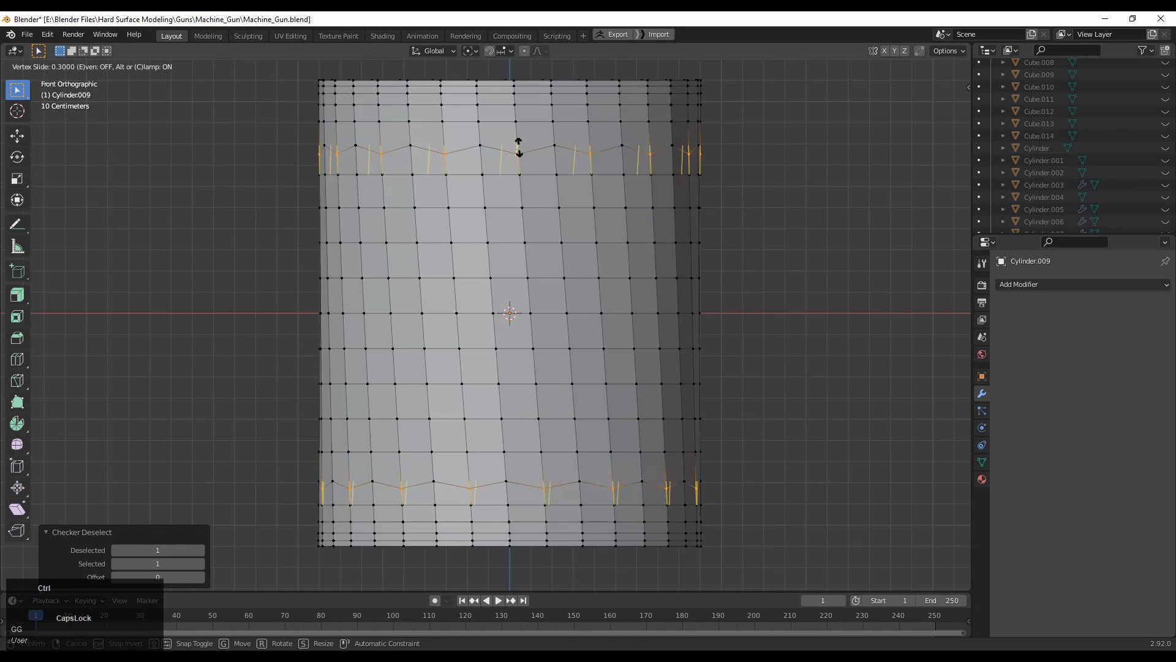
pyautogui.moveTo(518, 152)
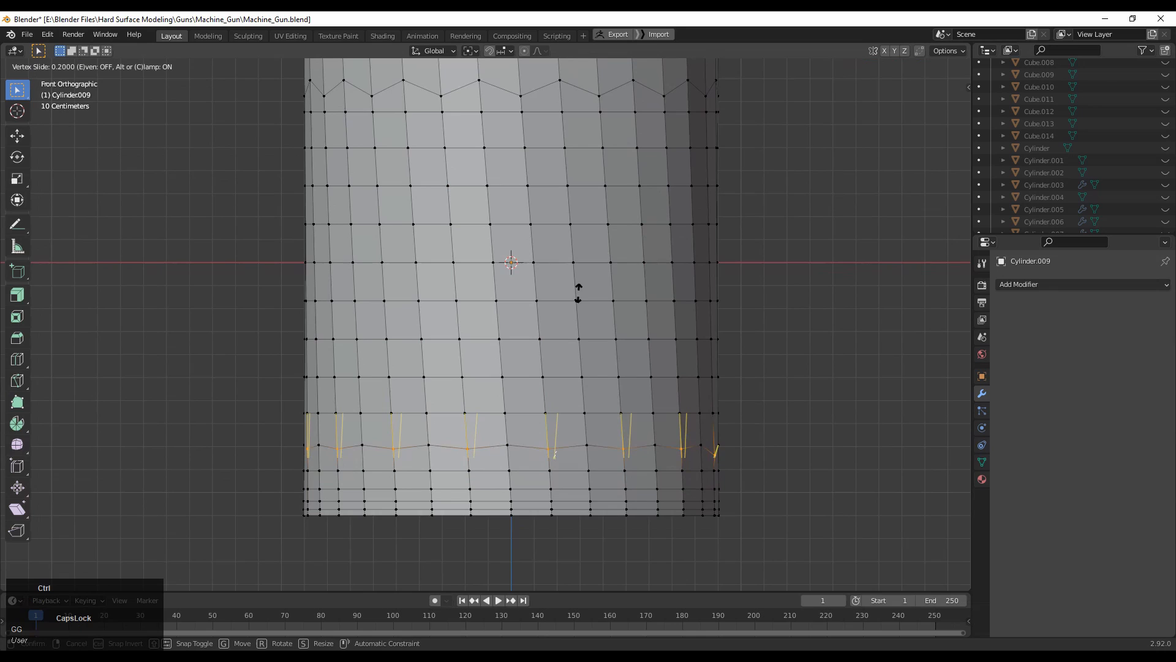
pyautogui.moveTo(572, 266)
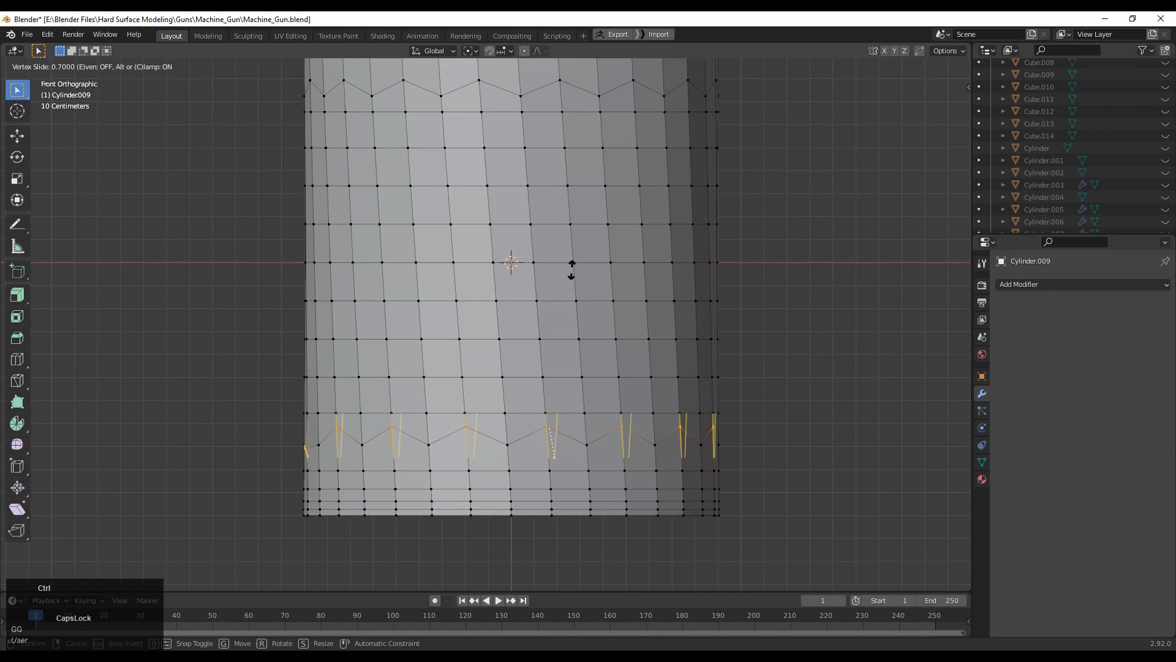
pyautogui.moveTo(574, 278)
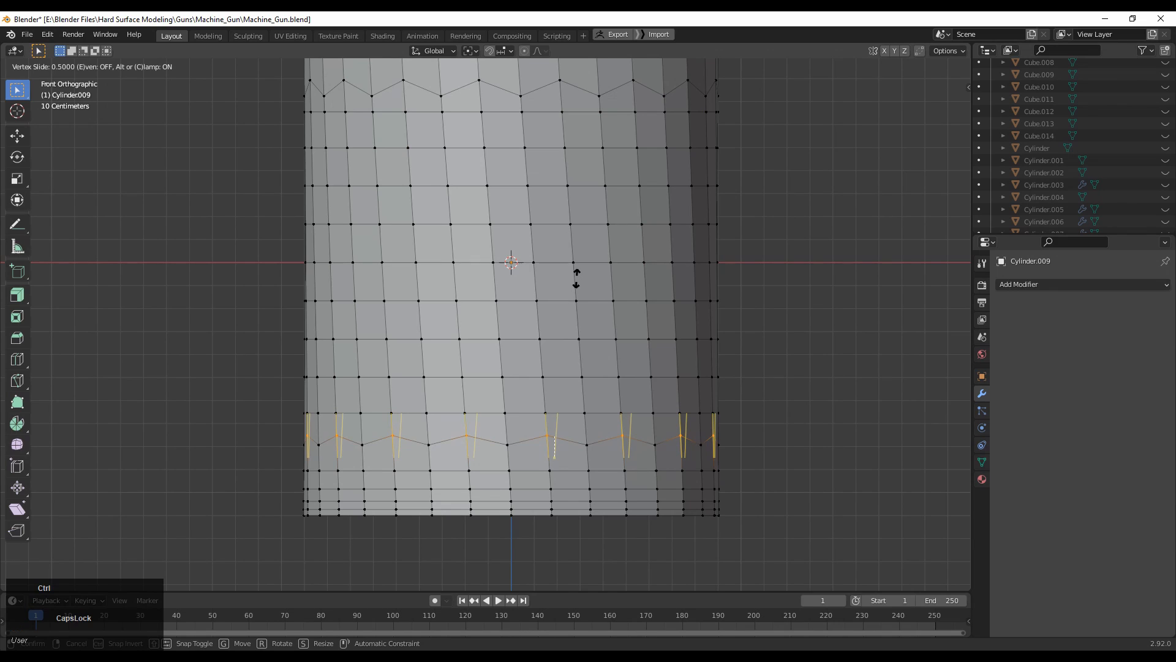
pyautogui.moveTo(574, 273)
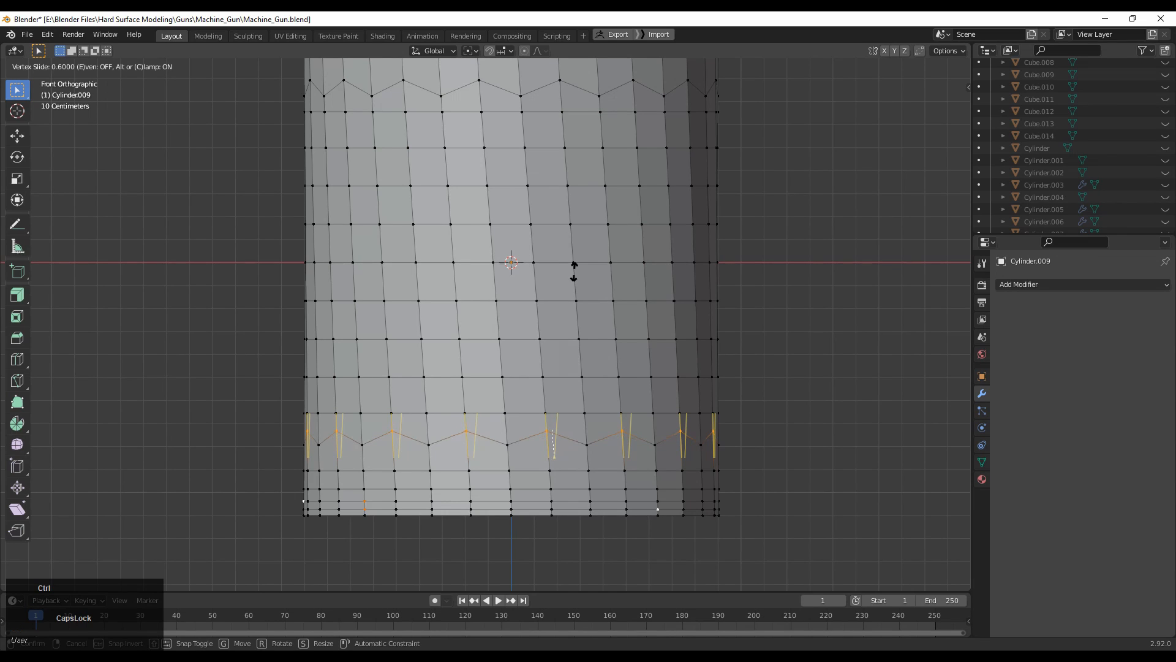
pyautogui.moveTo(574, 269)
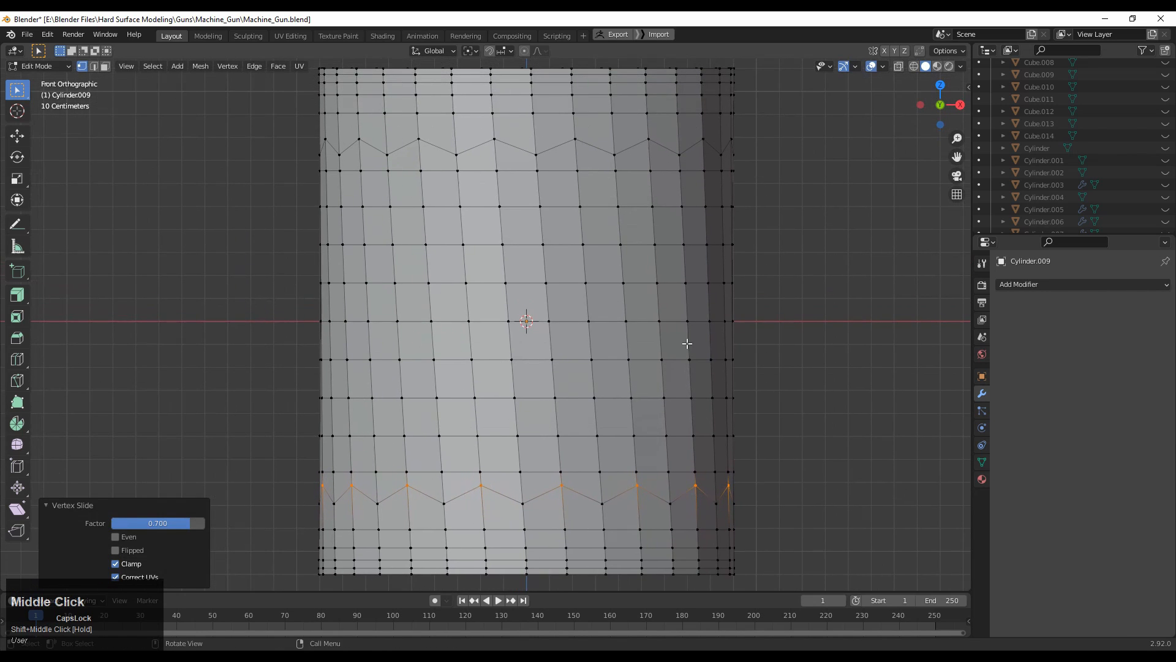
pyautogui.click(158, 523)
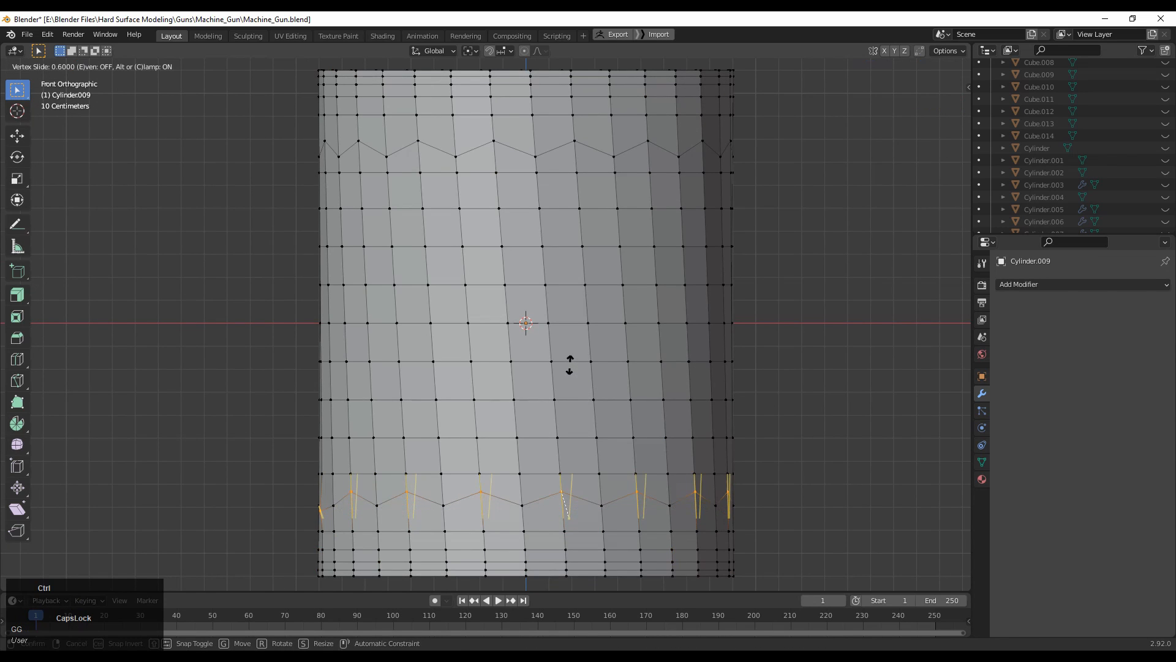
pyautogui.moveTo(575, 377)
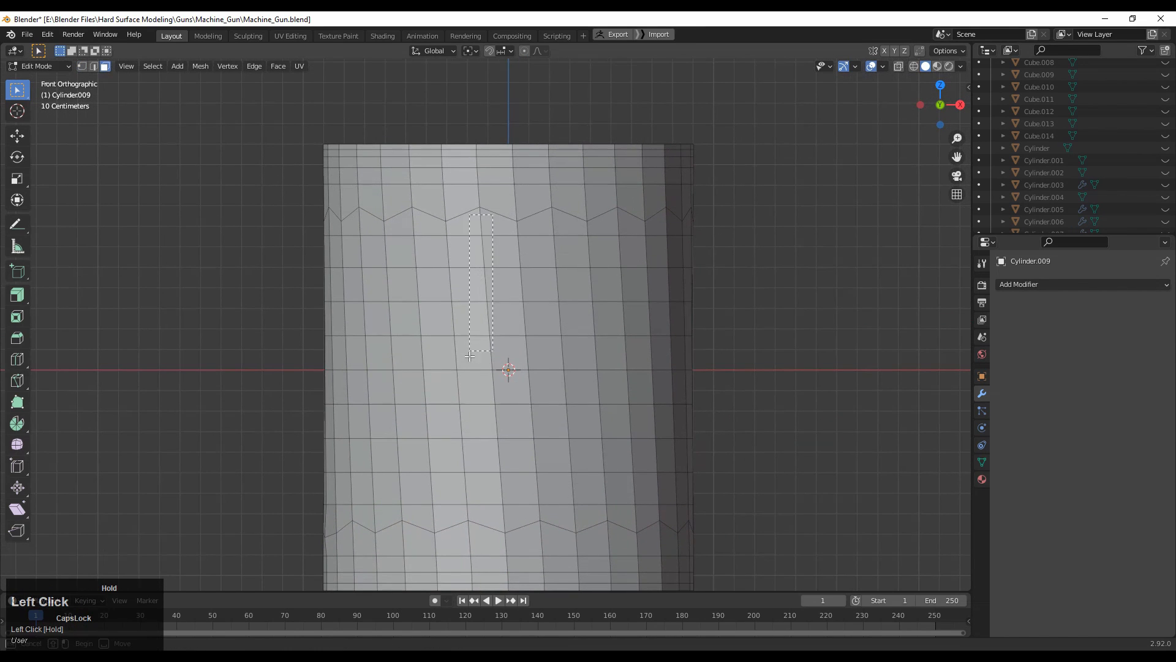
pyautogui.click(520, 421)
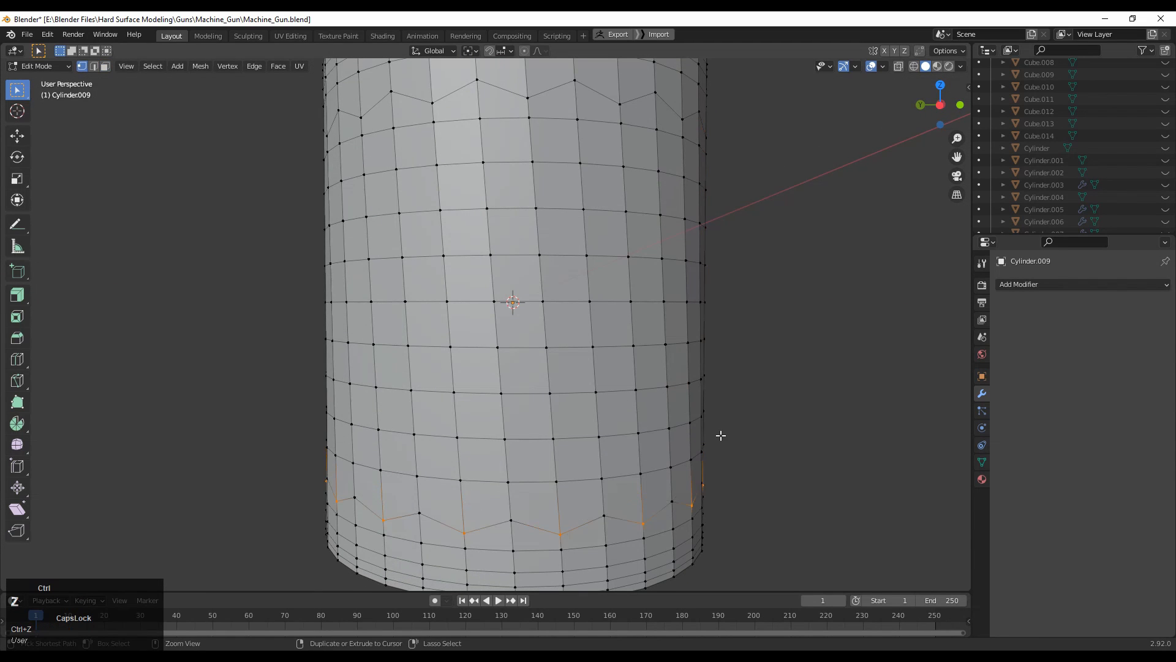
pyautogui.press('KP_1')
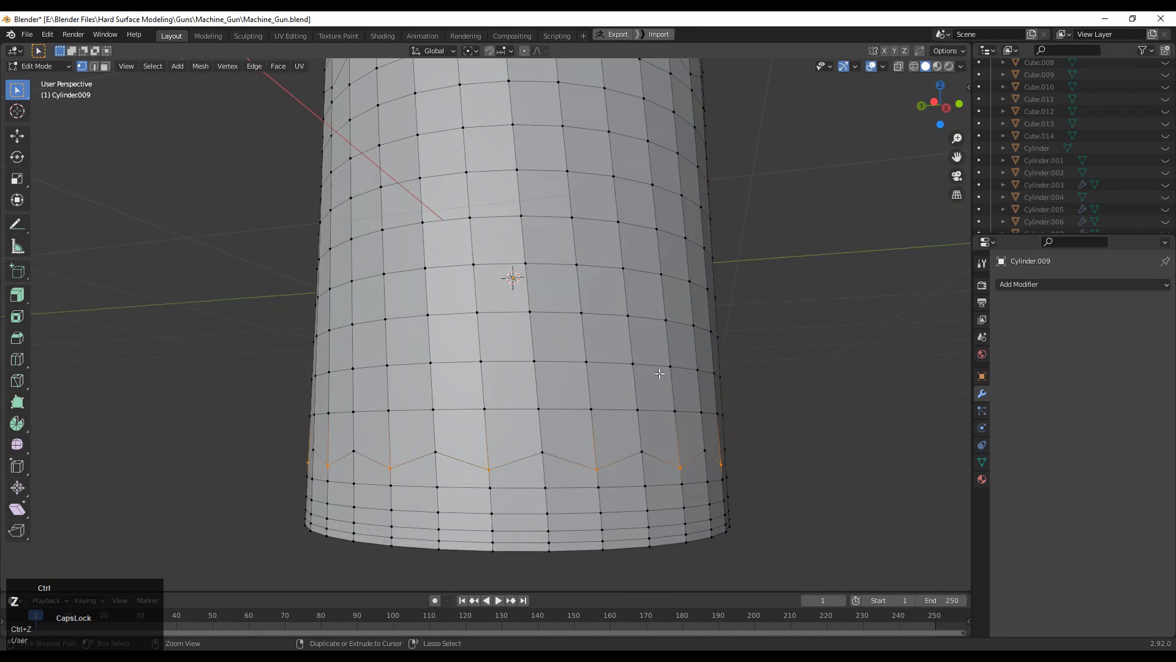
pyautogui.press('g')
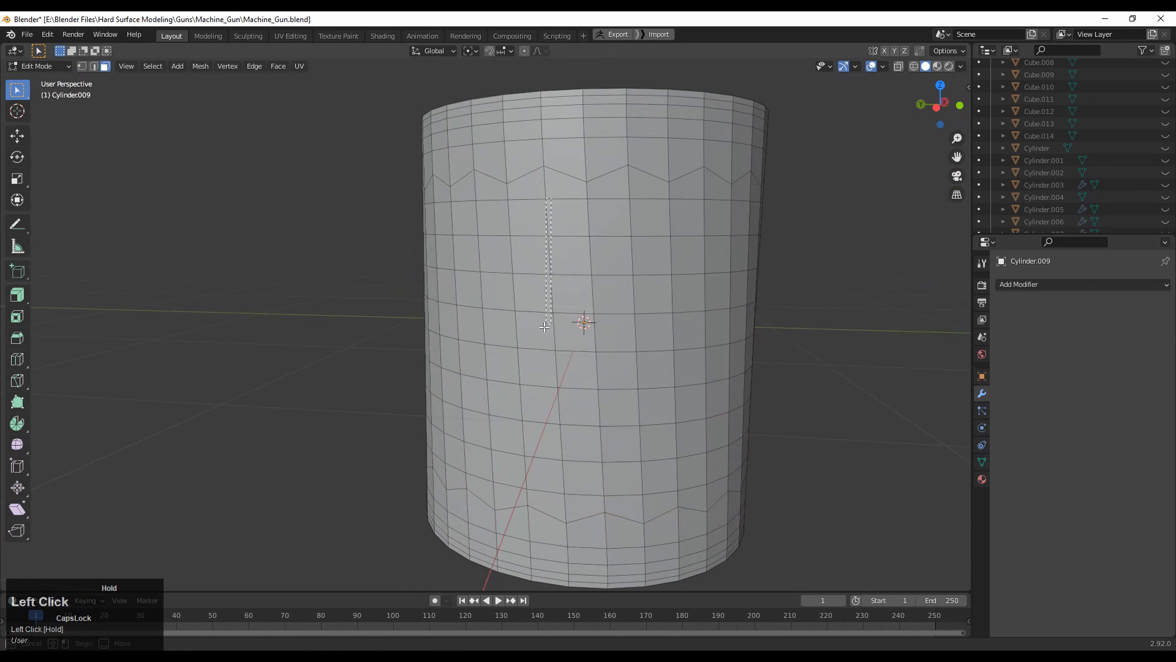
# Step: Select alternating vertical face strips between the zigzag loops and inset them
pyautogui.click(555, 325)
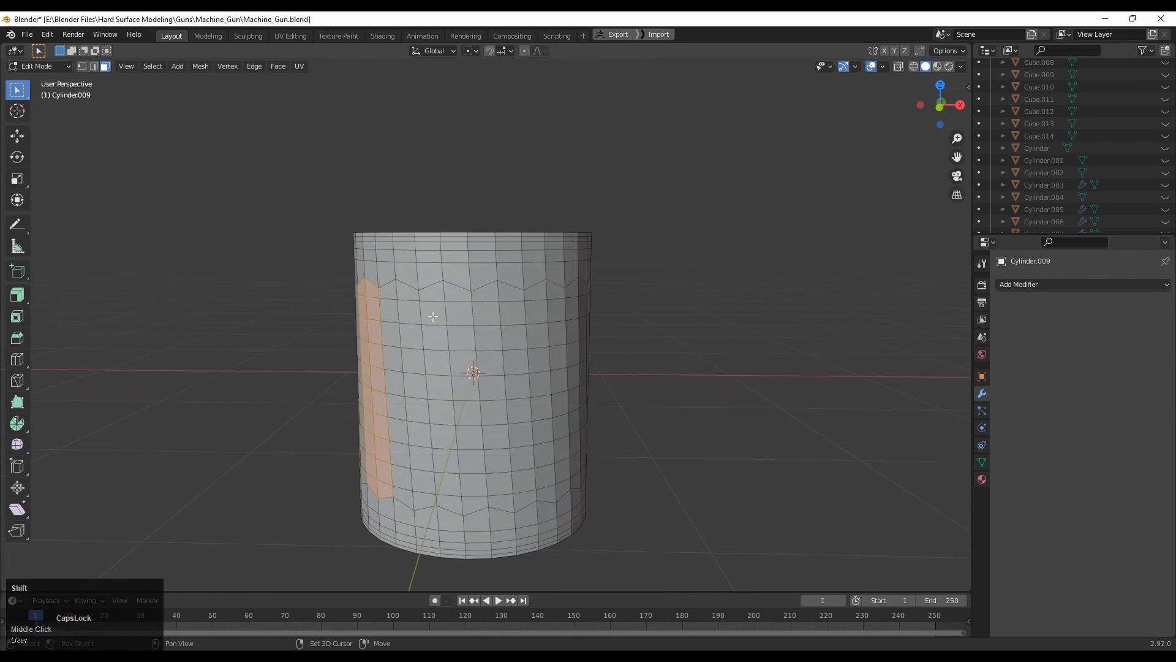
pyautogui.moveTo(444, 298); pyautogui.dragTo(463, 505)
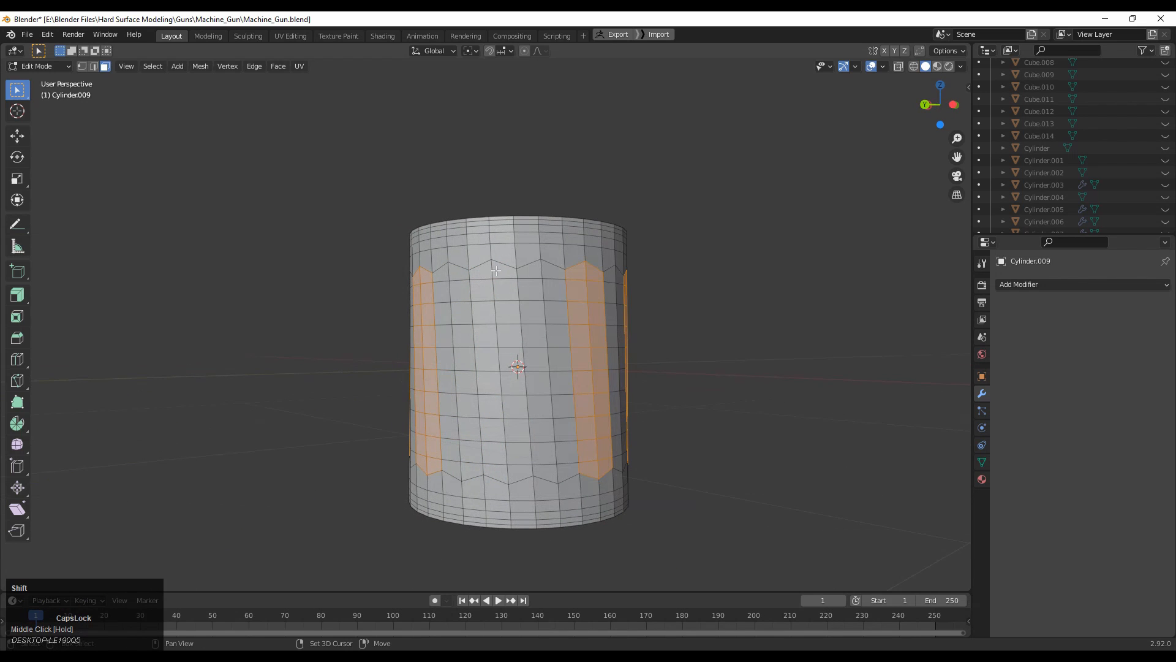
pyautogui.click(513, 469)
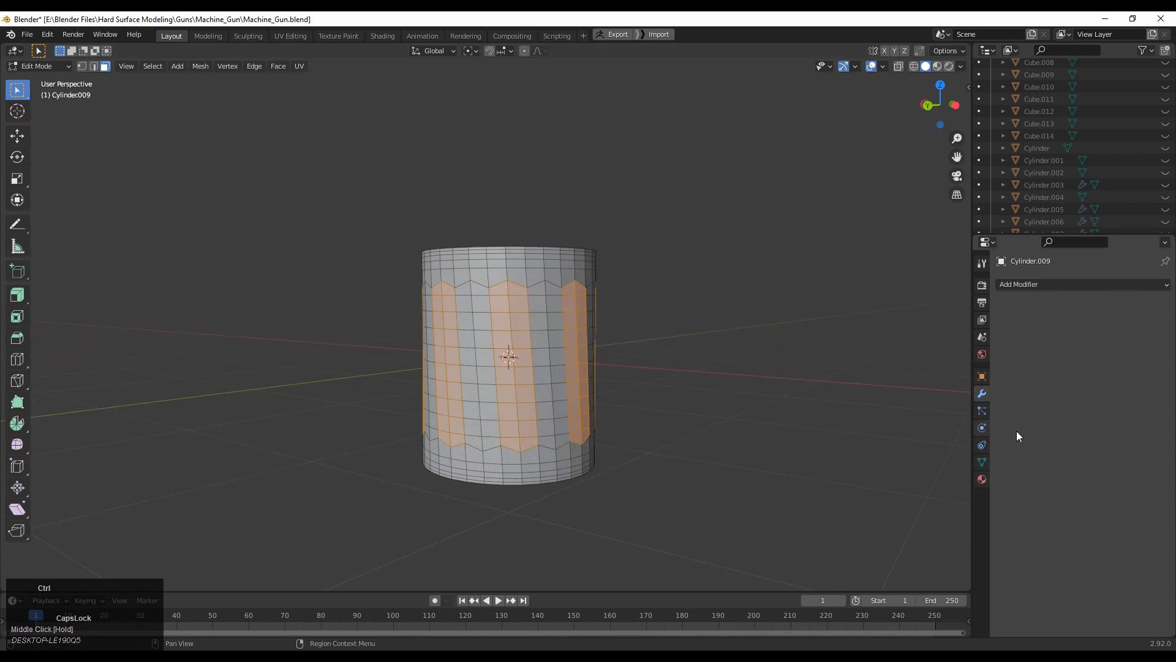
pyautogui.moveTo(511, 360); pyautogui.dragTo(484, 335)
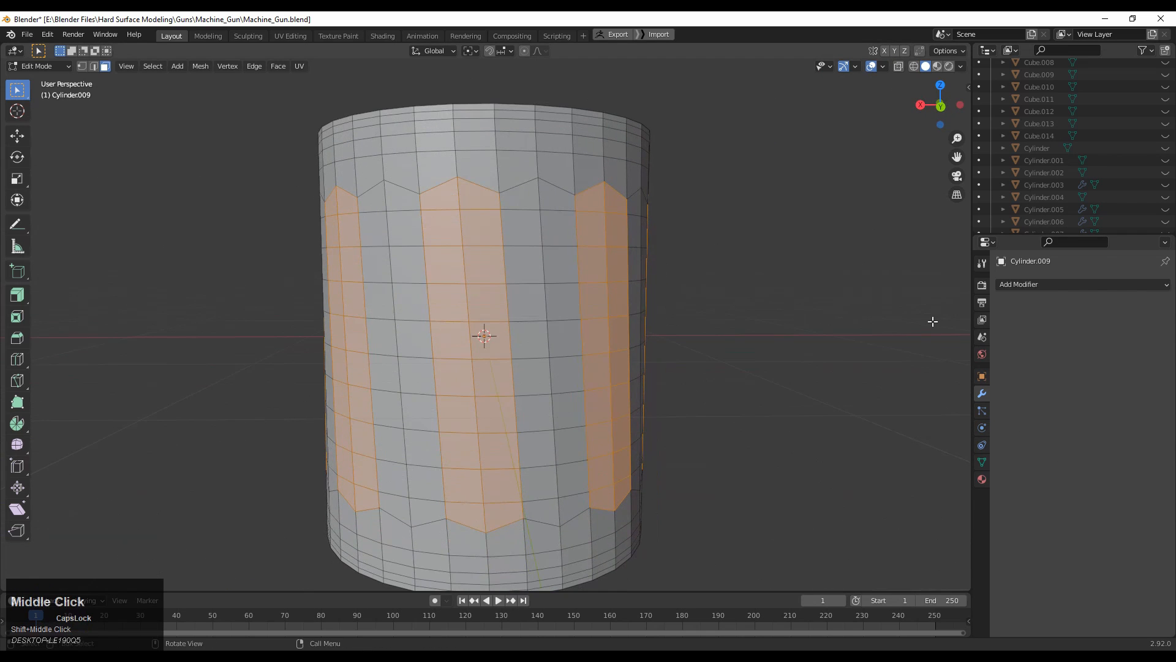
pyautogui.press('i')
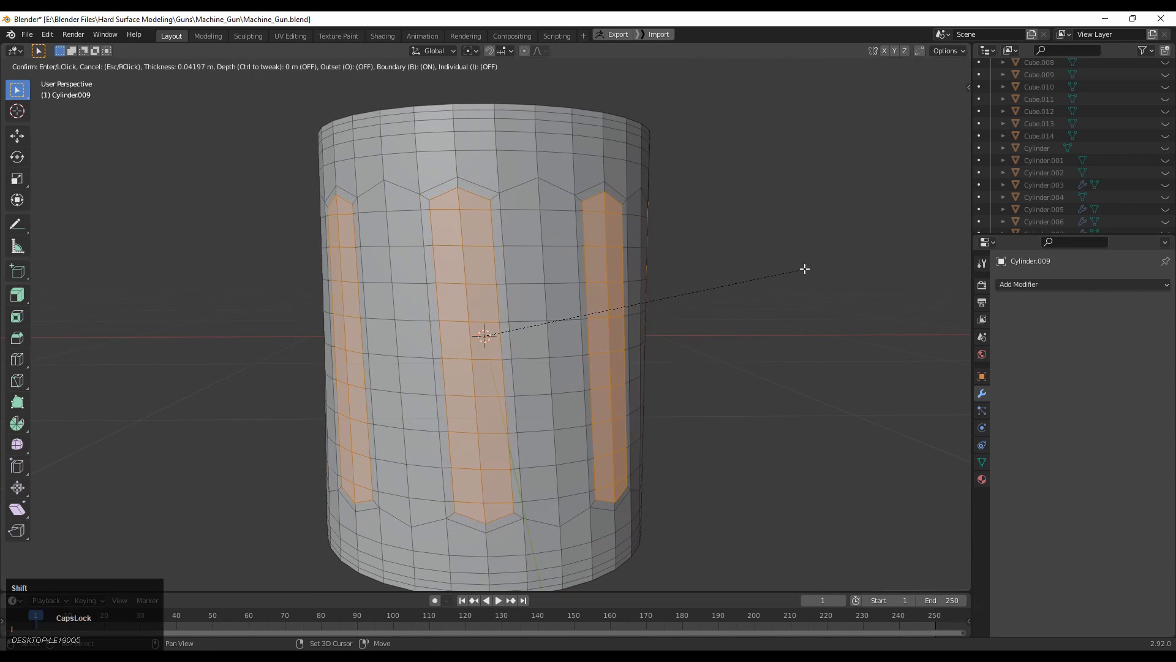